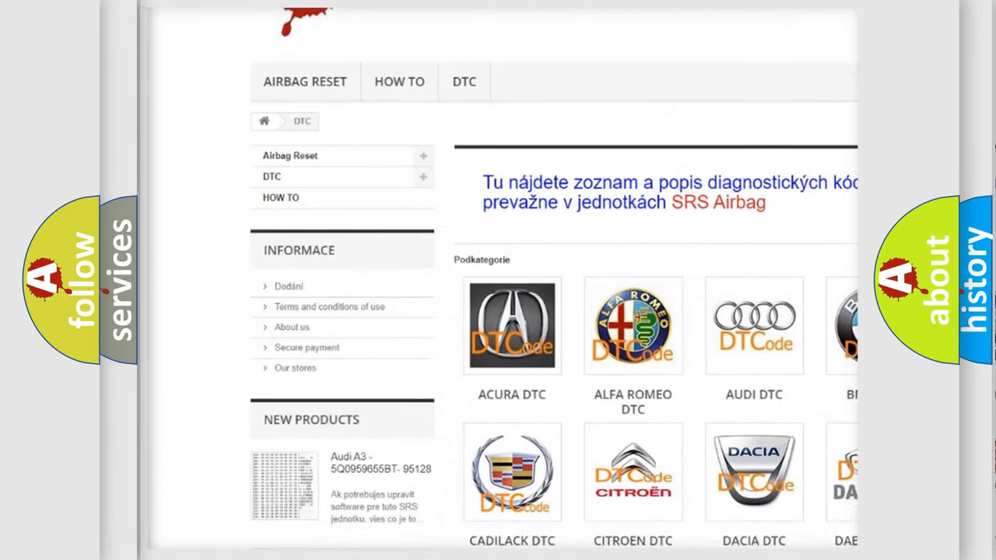
scroll(down, 3)
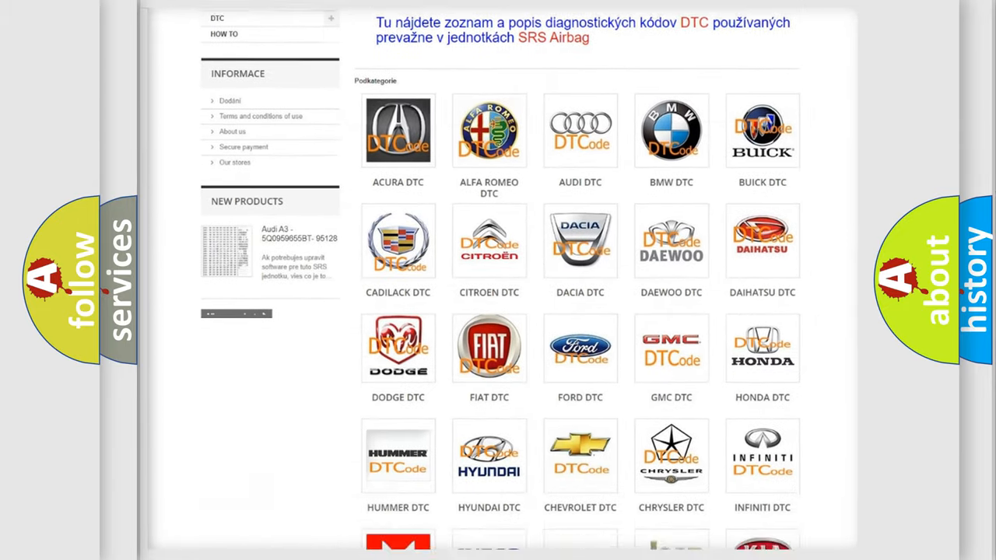
scroll(down, 3)
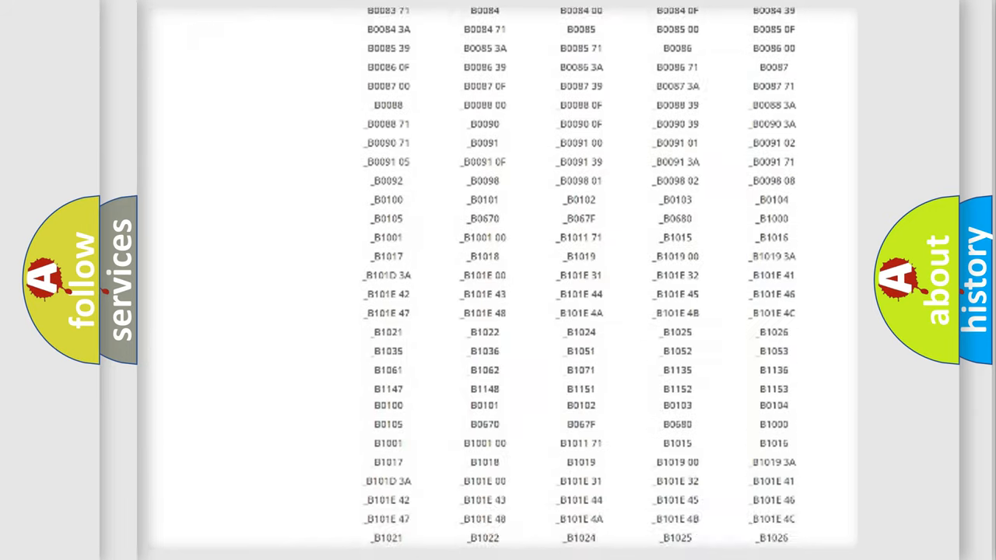
scroll(down, 3)
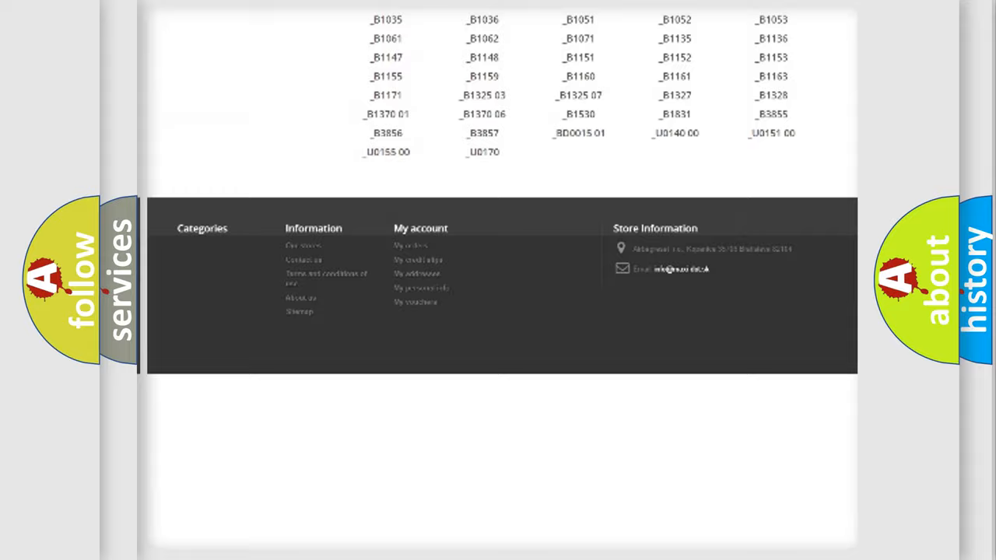